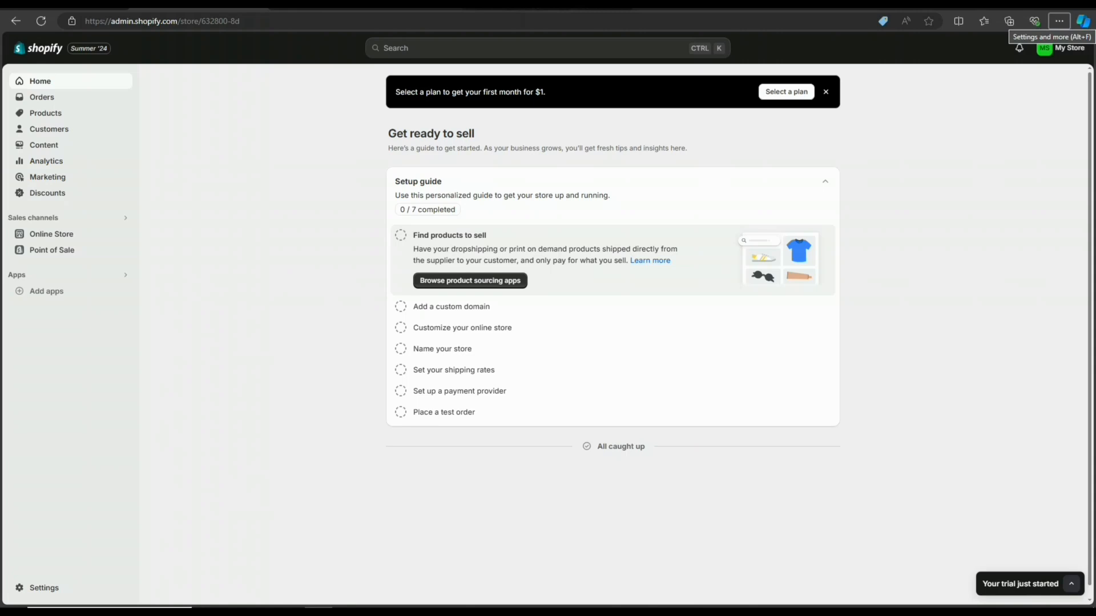
mouse_move(41, 97)
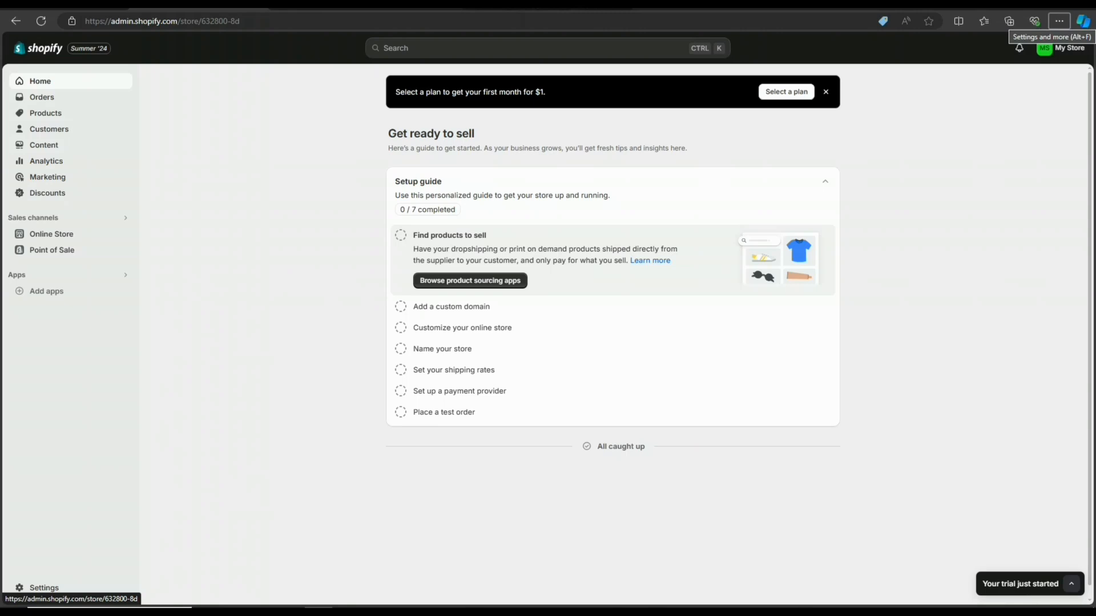
mouse_move(47, 193)
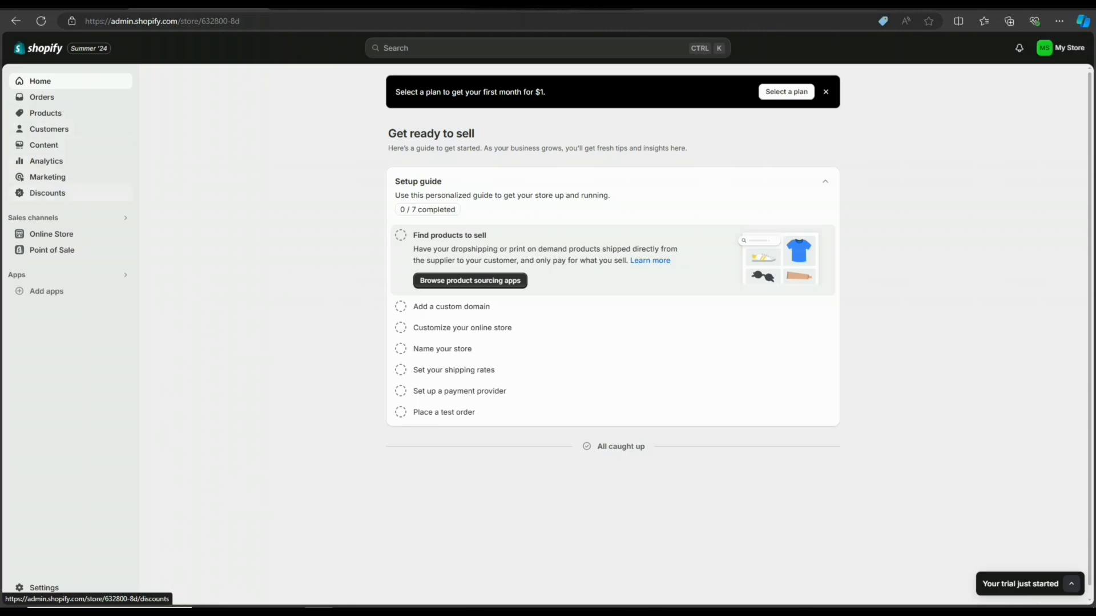
Step: Open the Discounts page from the left sidebar
click(47, 192)
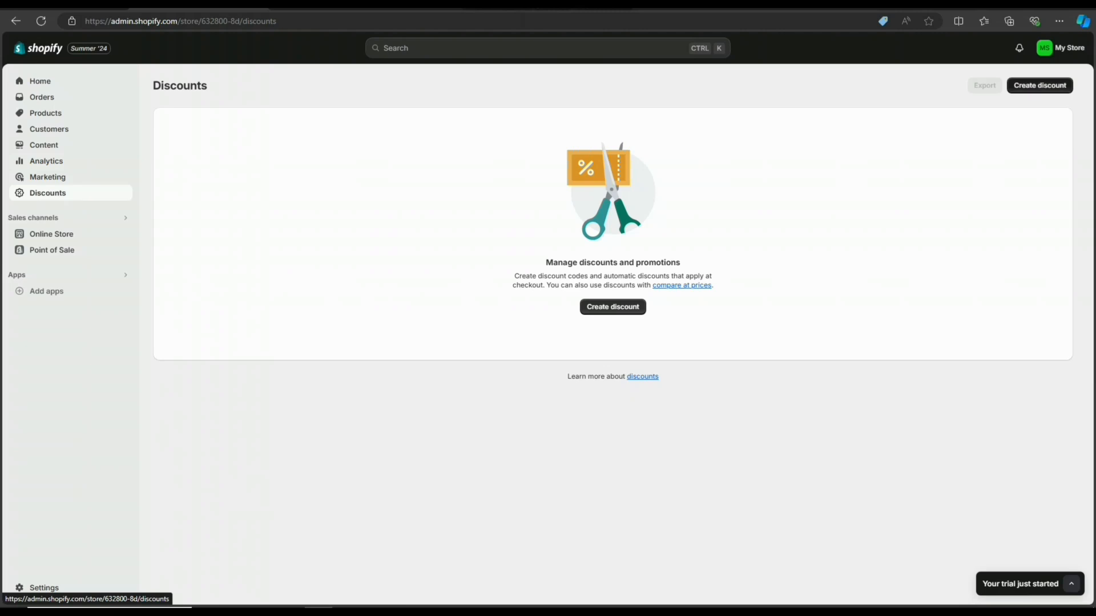
Step: Start creating a new discount to bring up the discount-type chooser
click(611, 307)
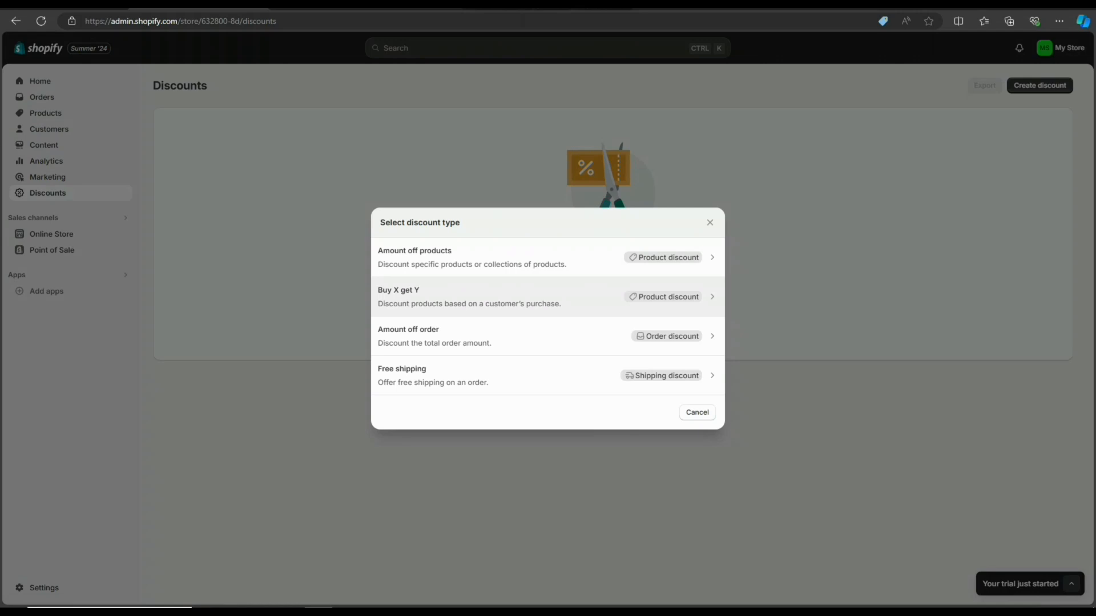
mouse_move(548, 336)
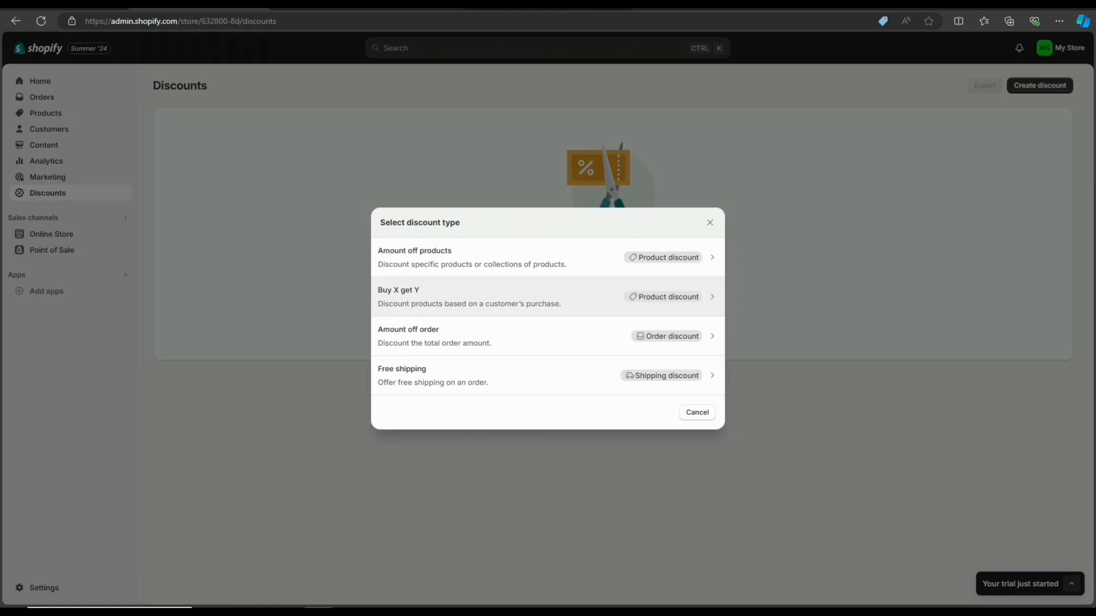
mouse_move(547, 336)
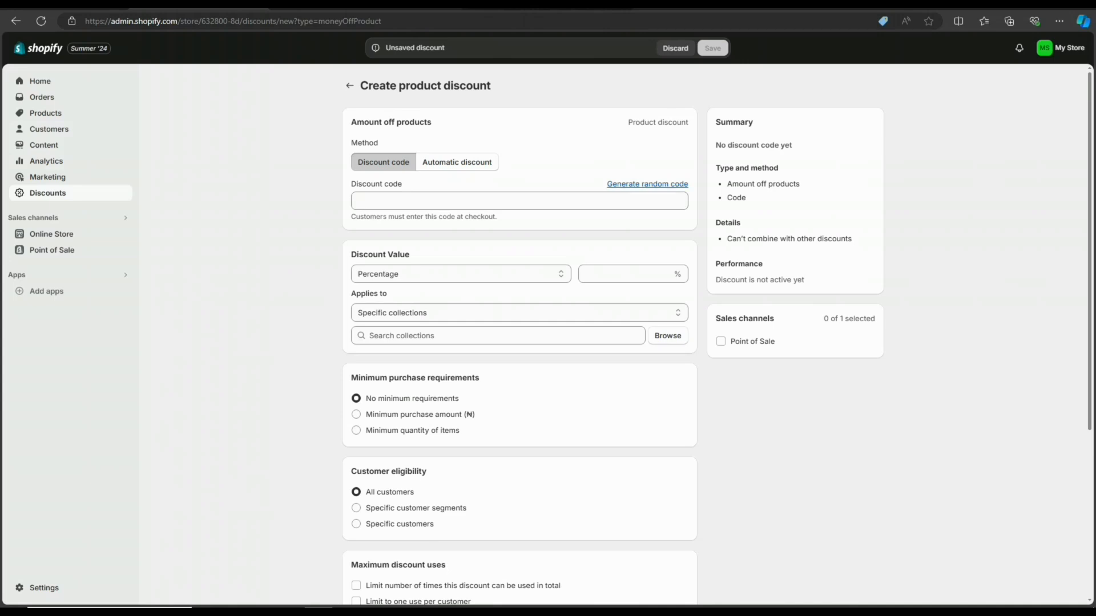
Step: Enter HELLO 2 as the discount code
click(646, 184)
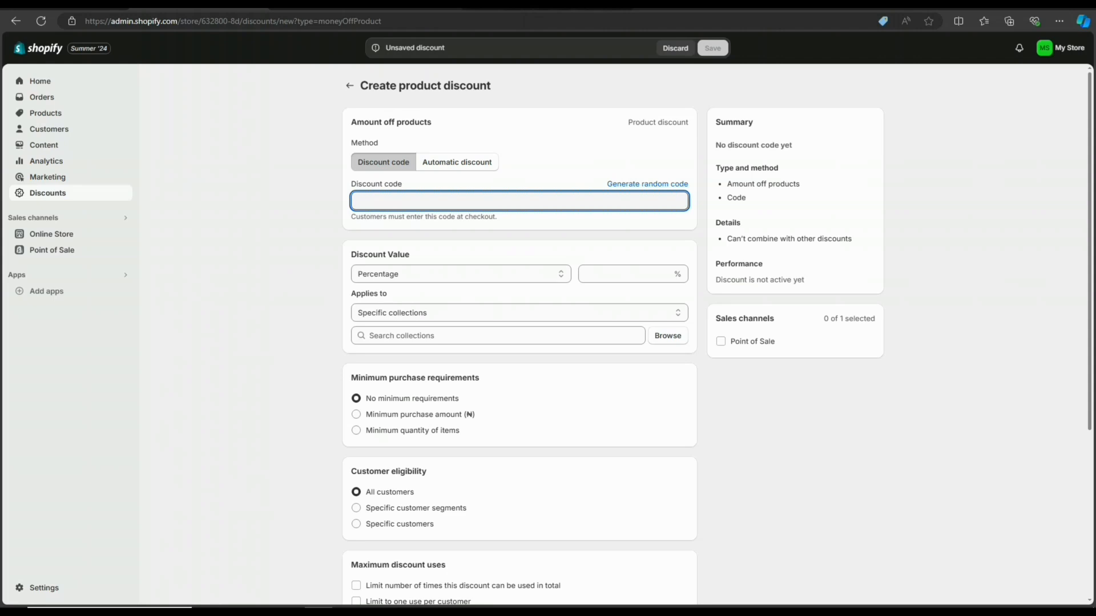
text(H)
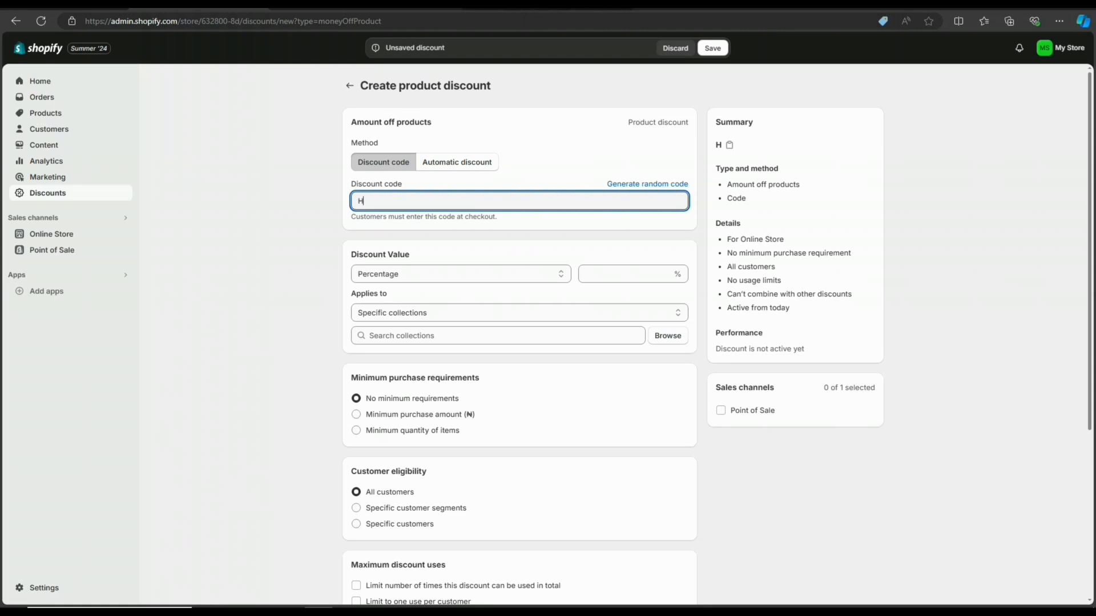
text(ELLO)
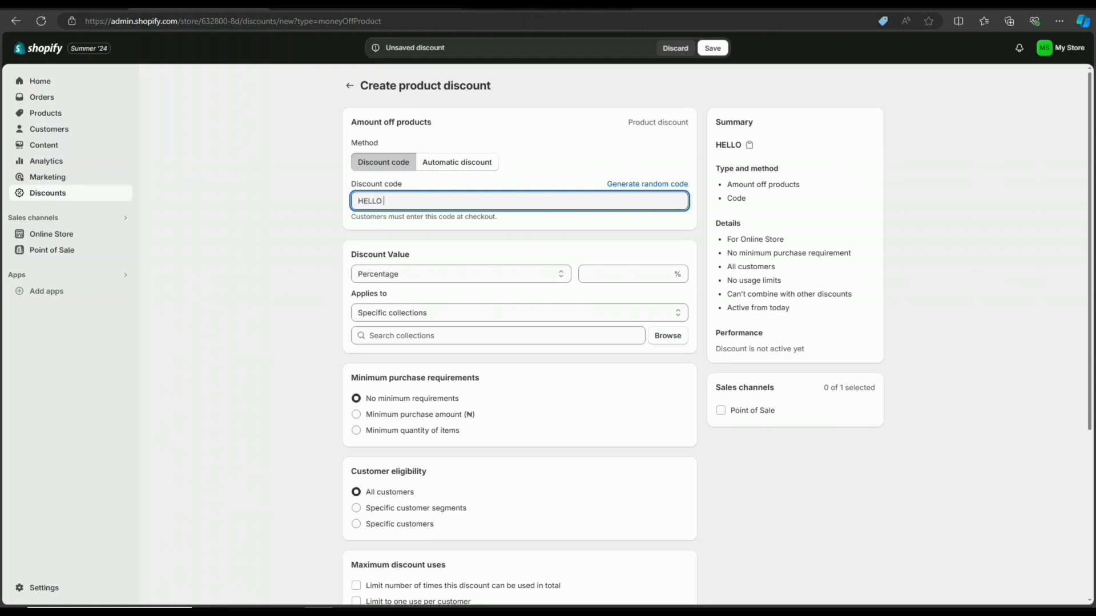
text(2)
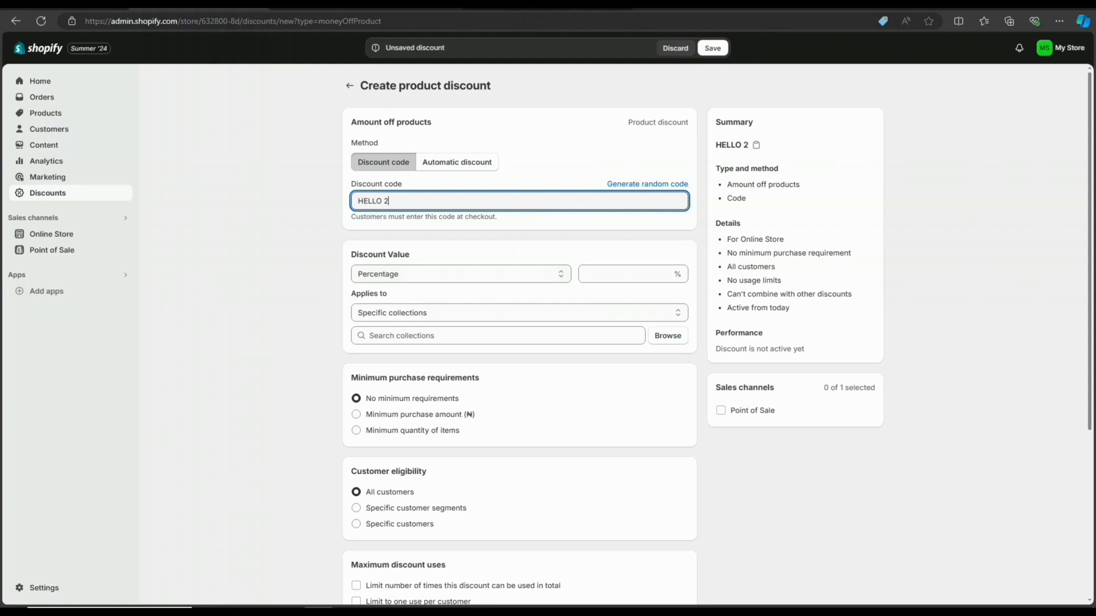
Step: Set a 10% percentage discount value and bring up the Applies to choices
scroll(down, 3)
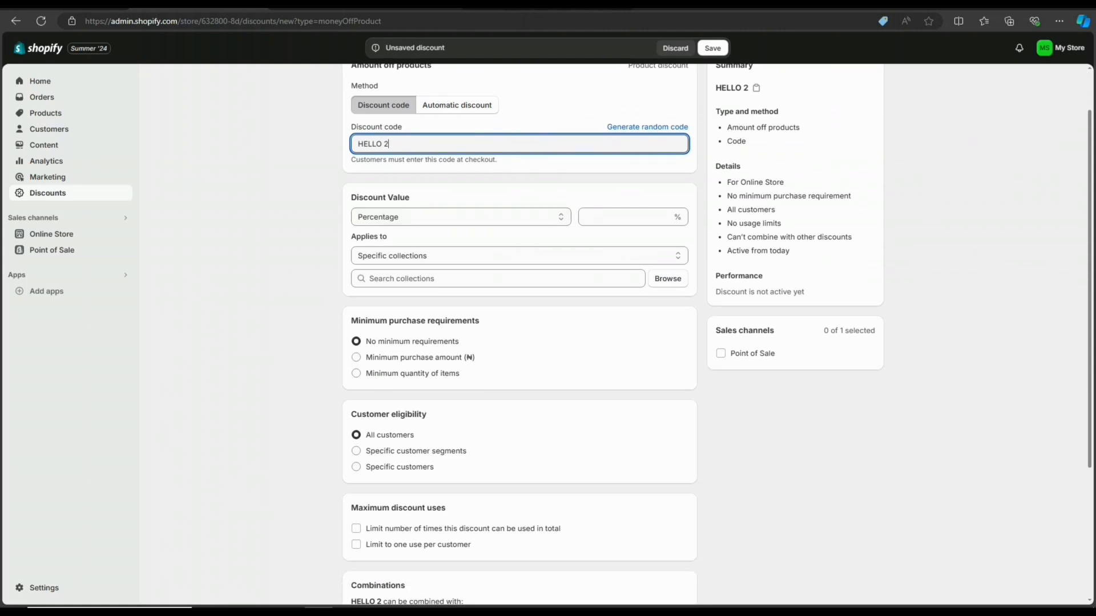
click(460, 217)
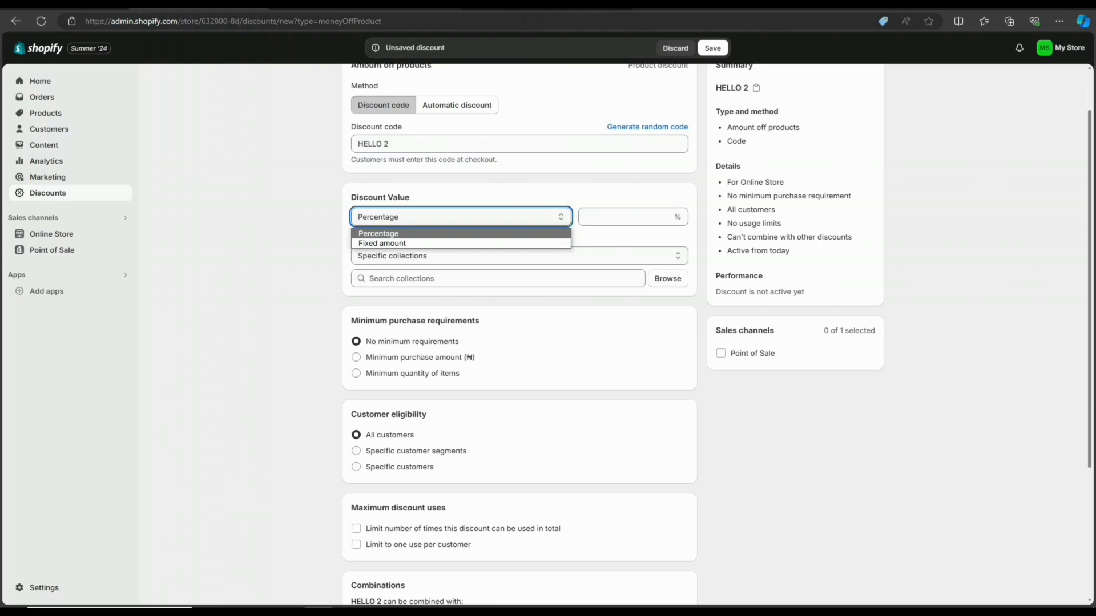
mouse_move(382, 243)
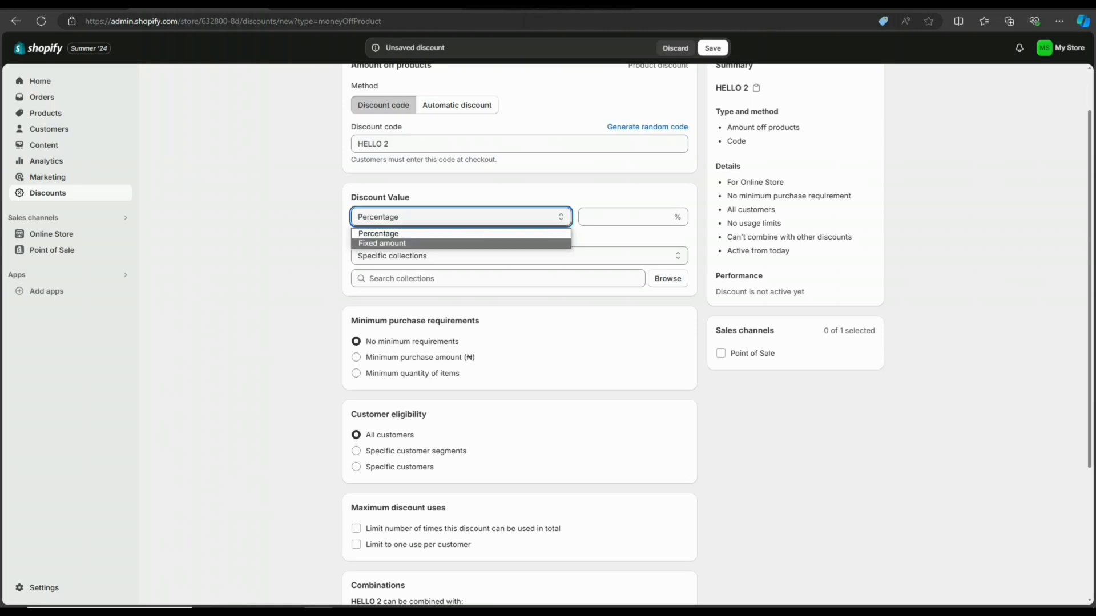
mouse_move(378, 234)
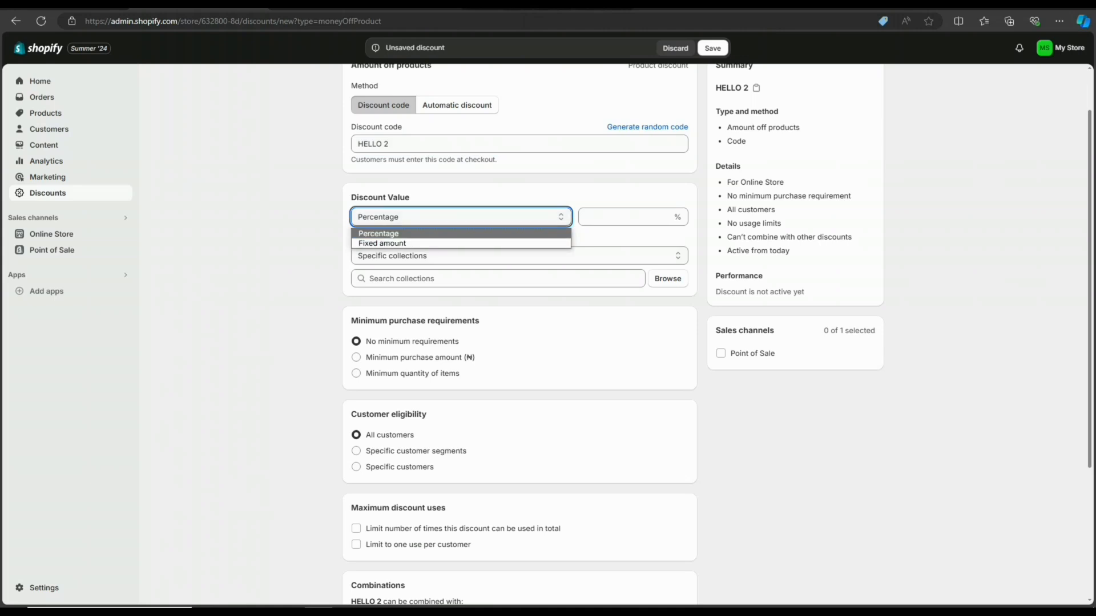
click(379, 234)
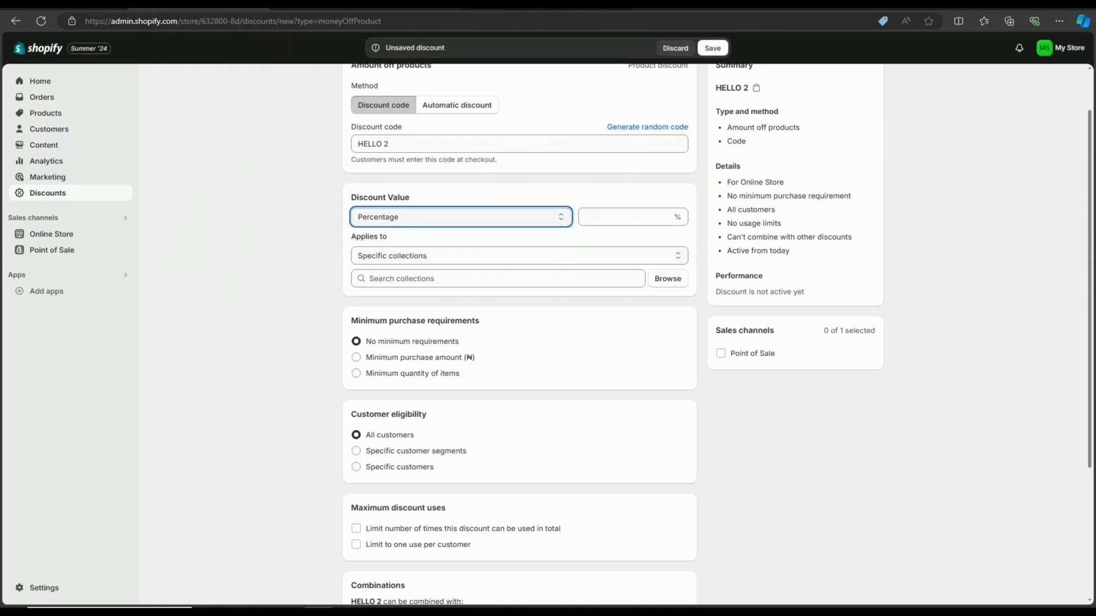
text(10)
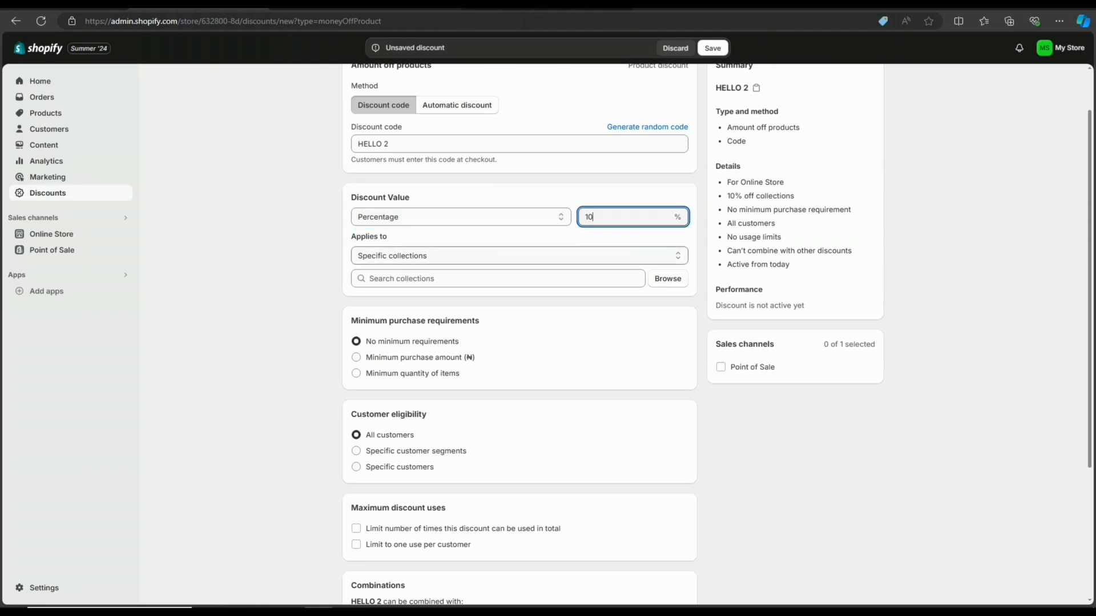
click(519, 255)
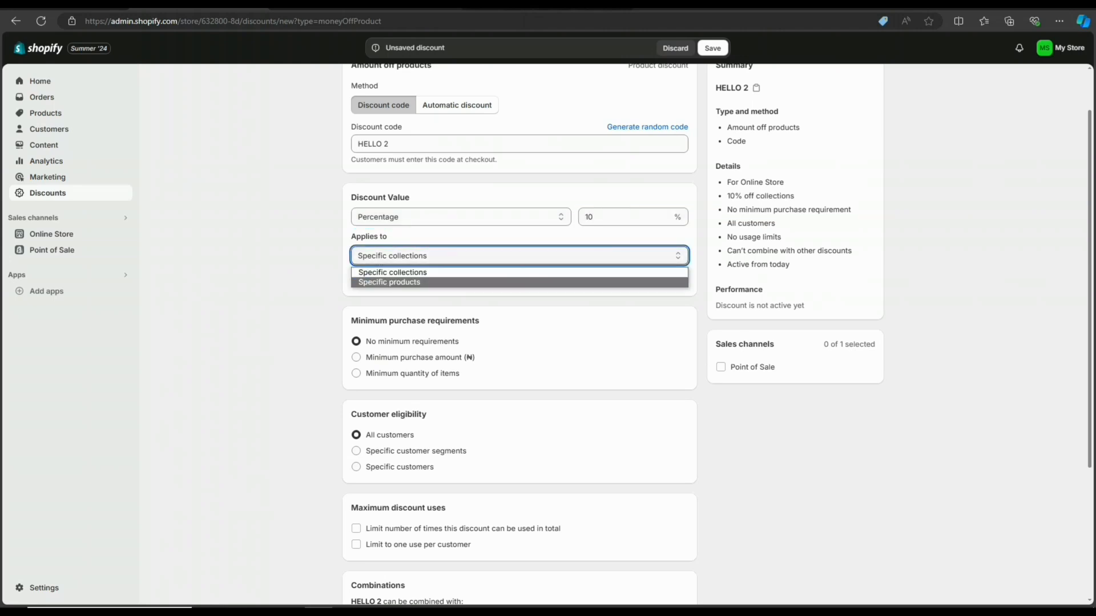
mouse_move(393, 272)
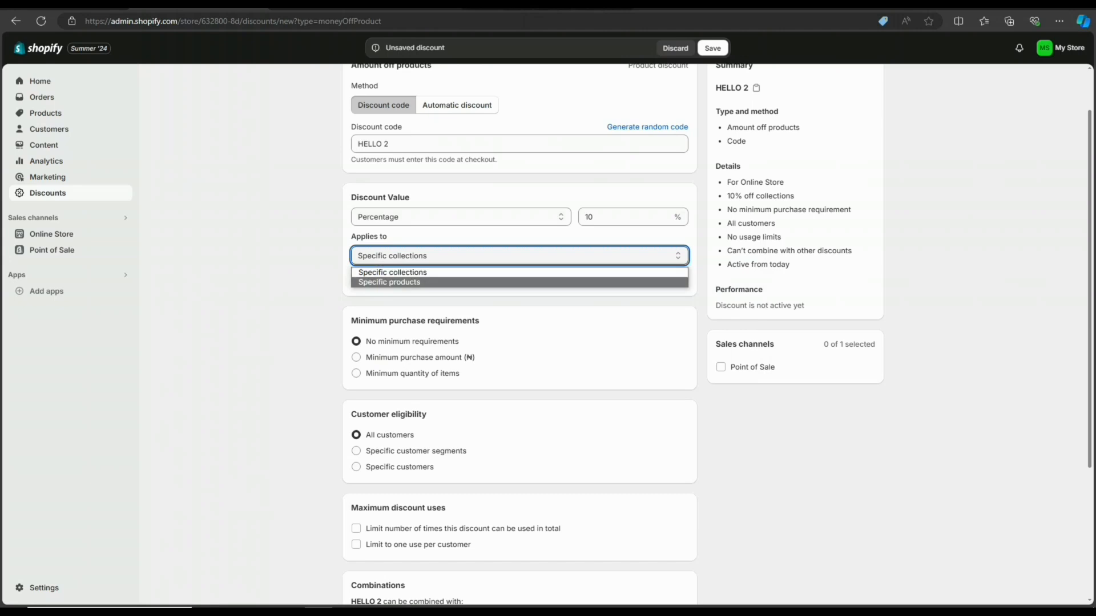
Step: Apply the discount to the Clothes collection
click(392, 272)
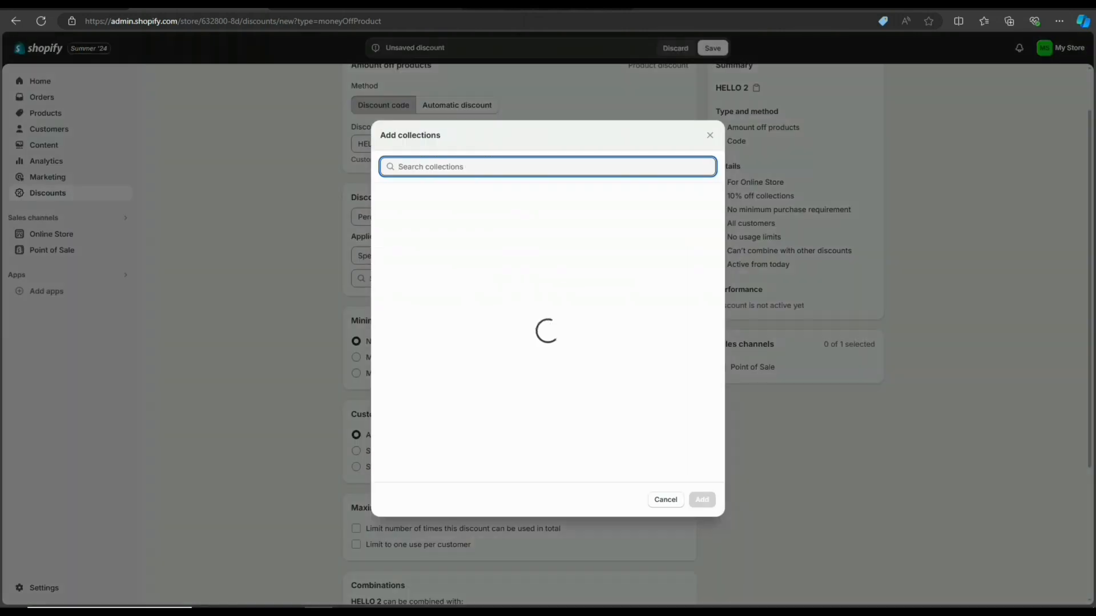
click(384, 199)
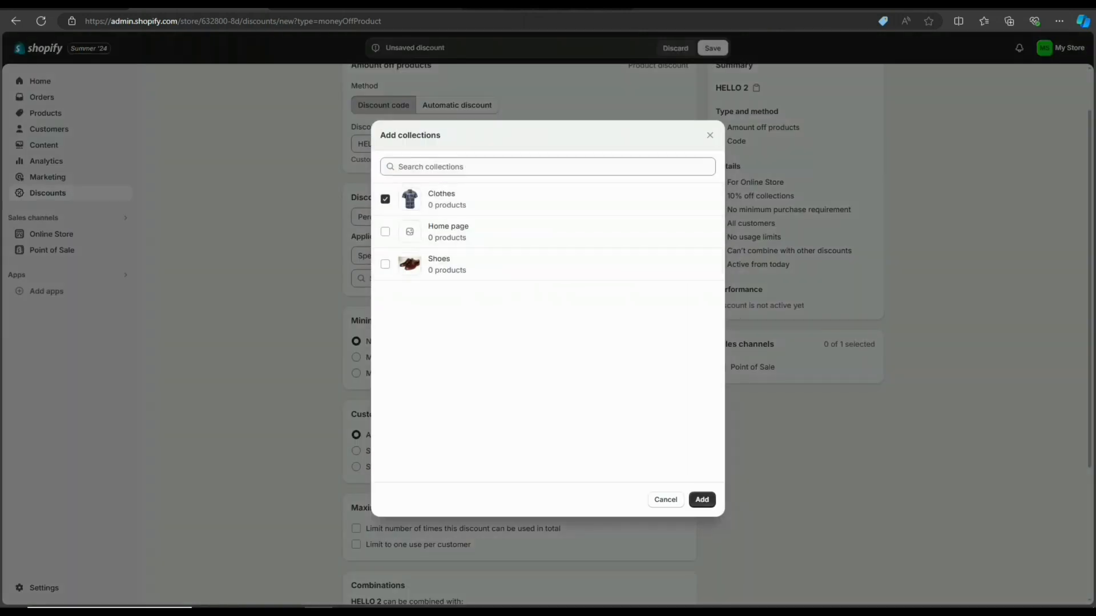
click(701, 499)
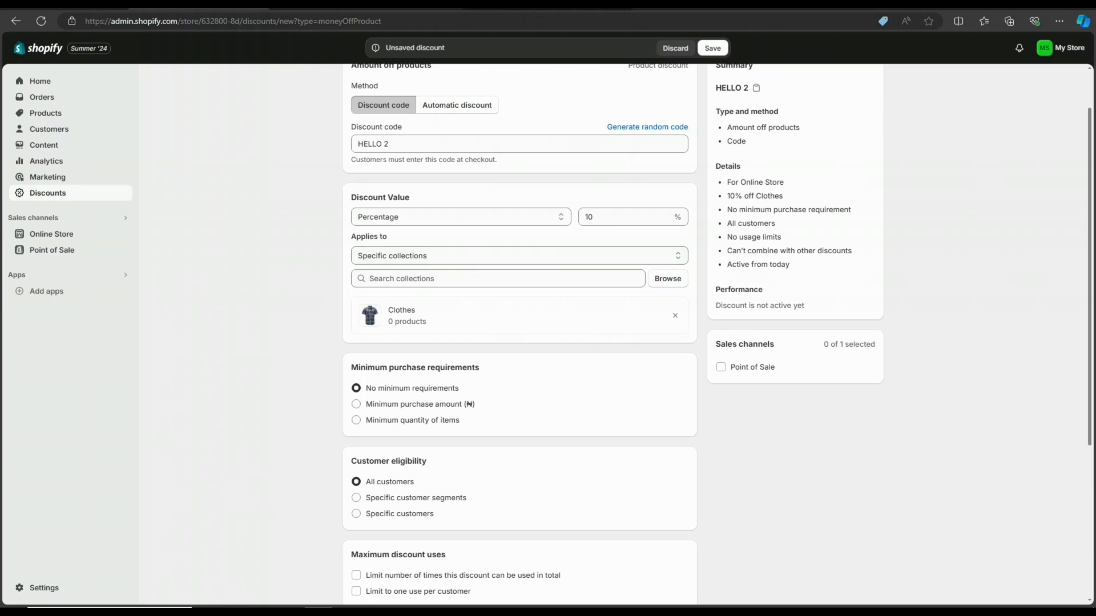
Step: Try a 100 minimum purchase amount, then switch to no minimum requirements
scroll(down, 3)
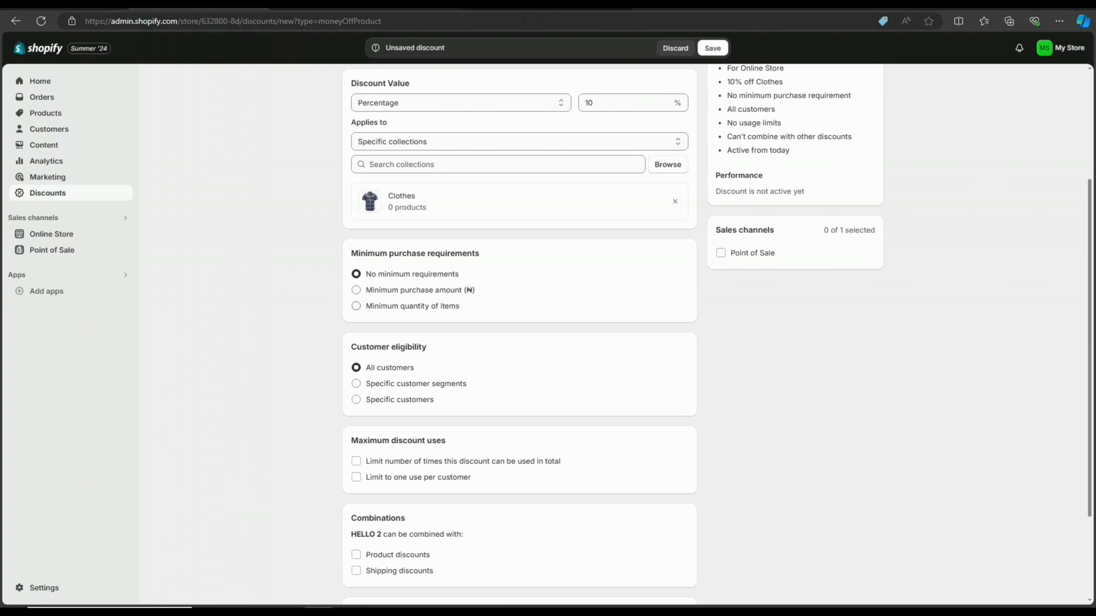
click(356, 290)
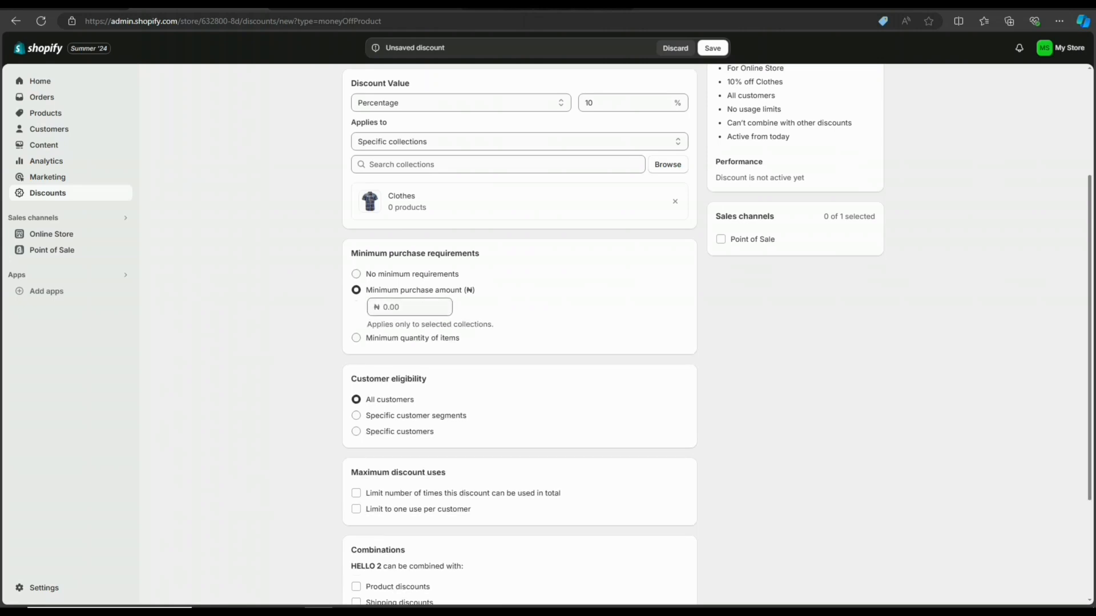
click(408, 307)
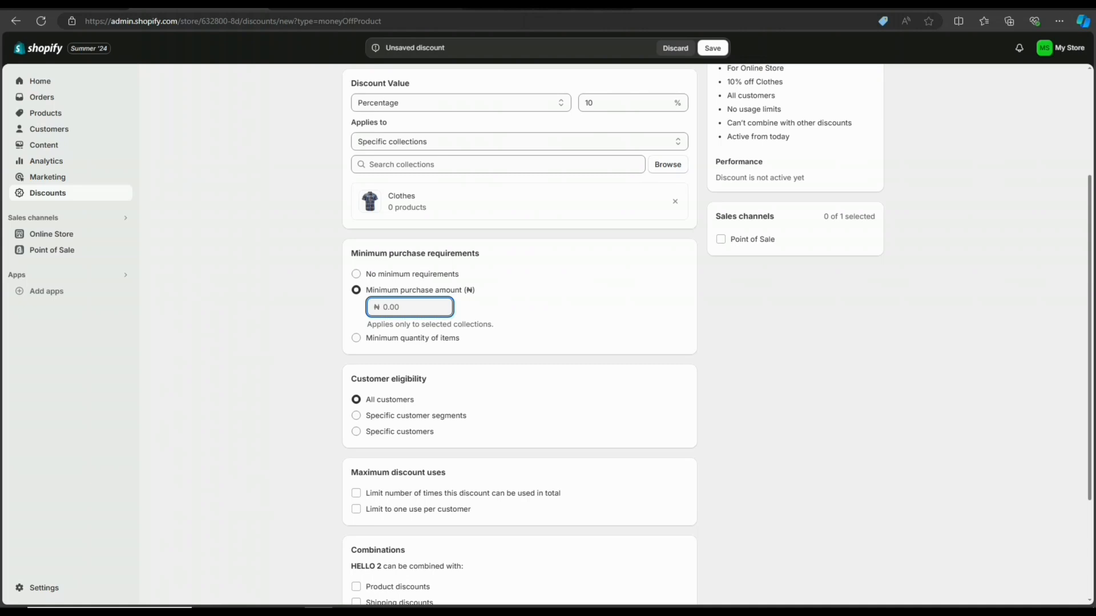
text(1)
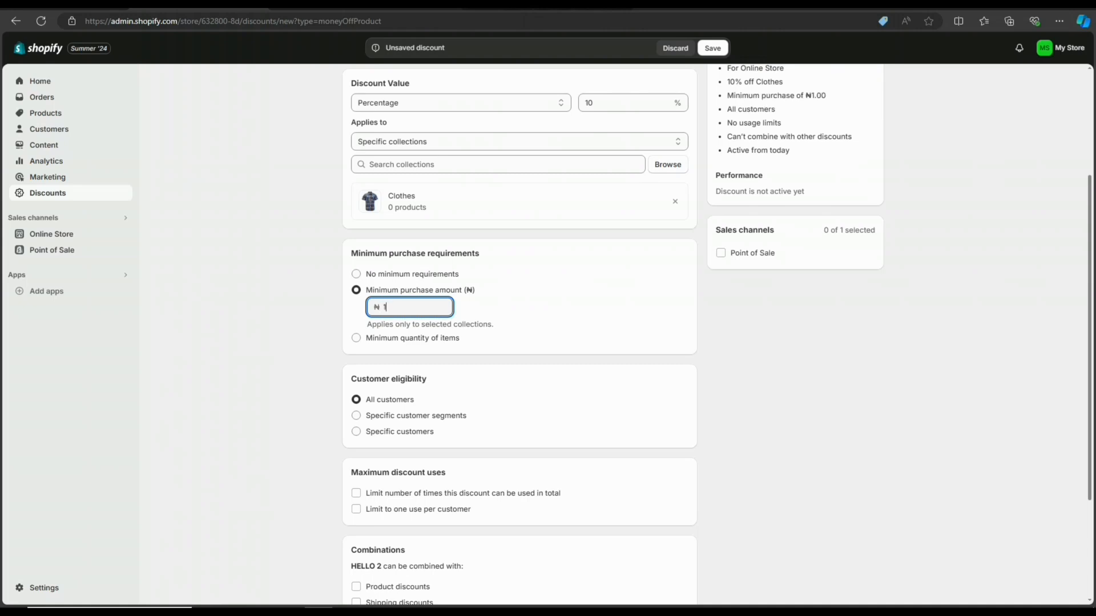
text(00)
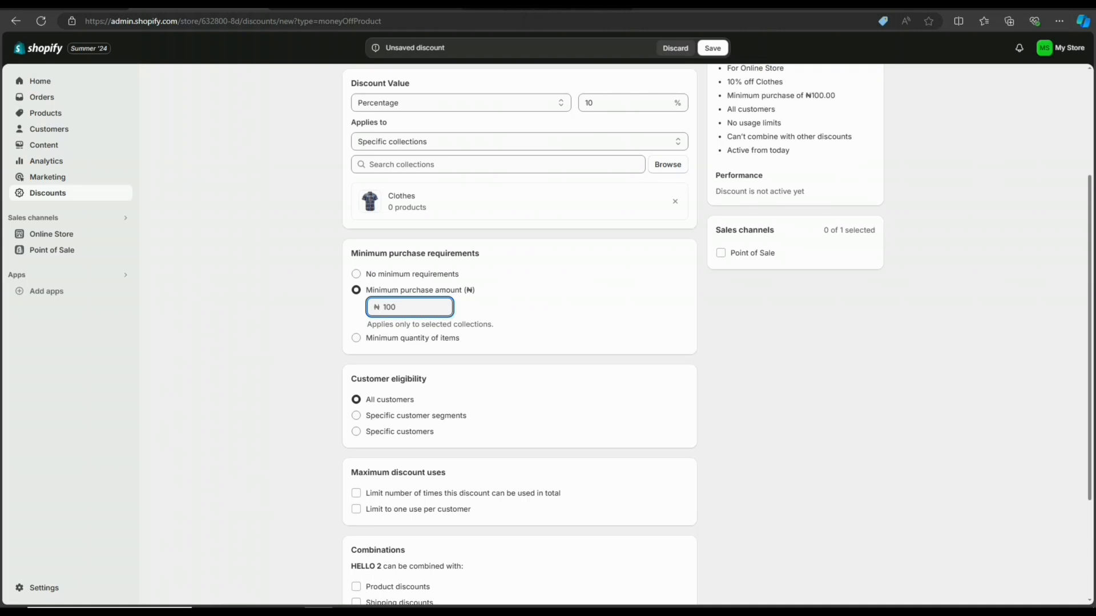
click(357, 273)
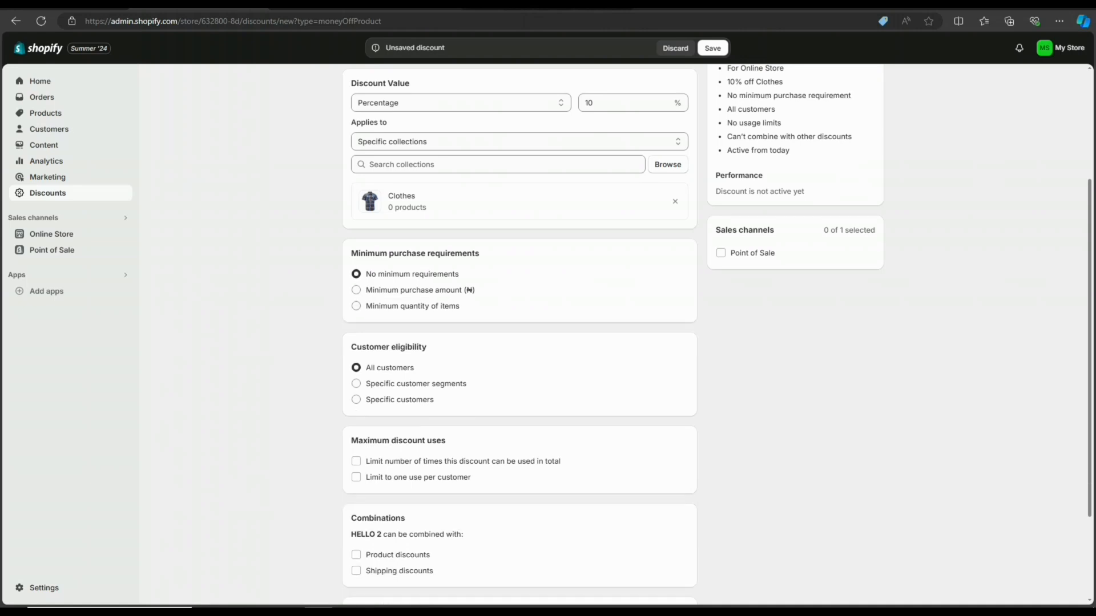
Step: Choose specific customer segments and add 'Customers who haven't purchased' to eligibility
scroll(down, 3)
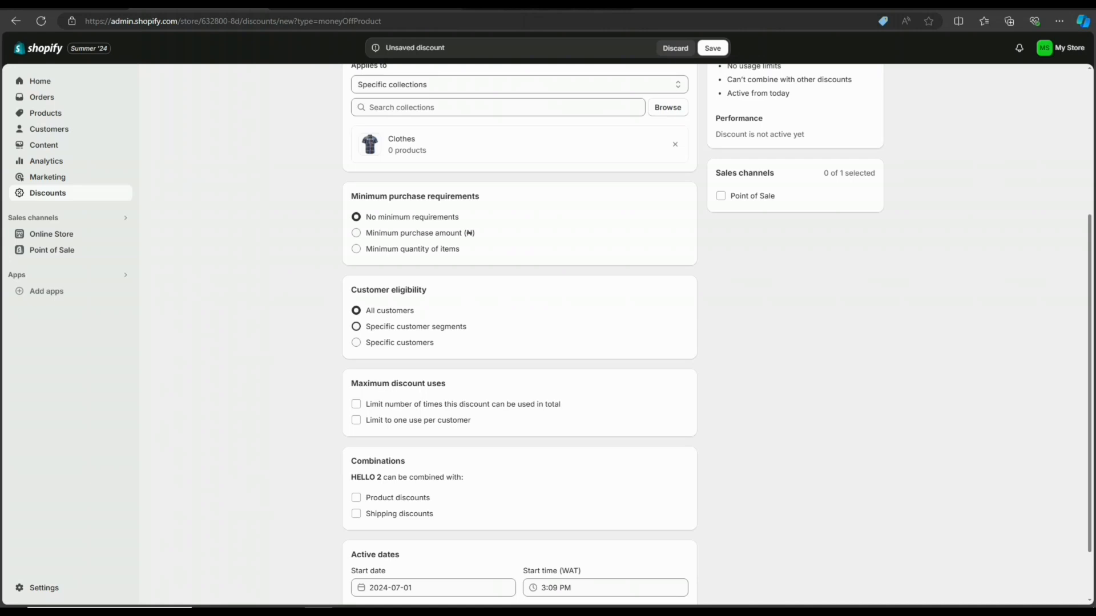
click(356, 326)
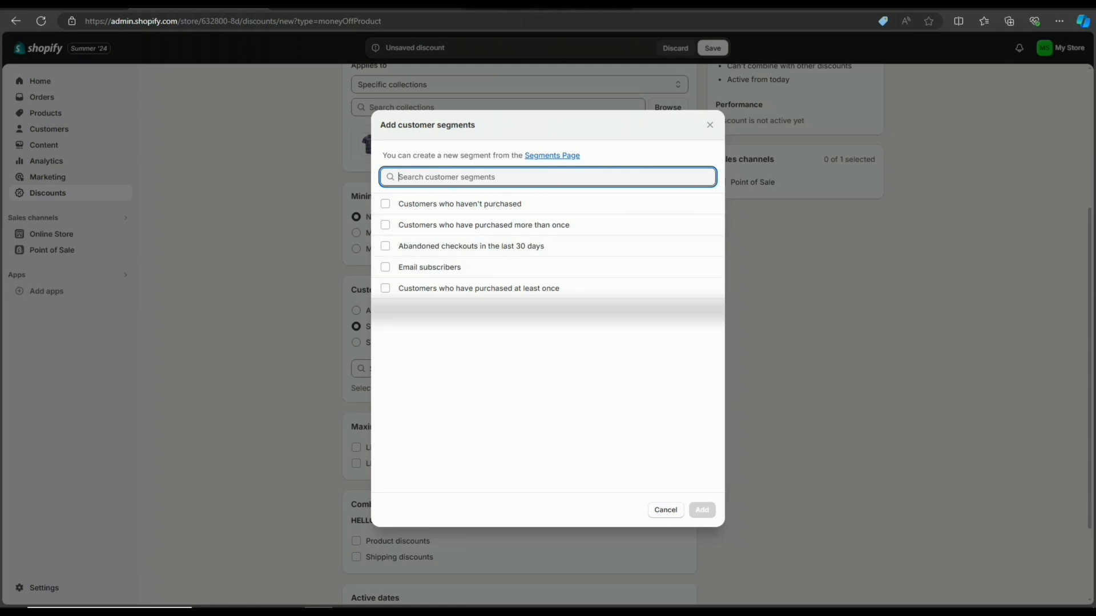
click(385, 203)
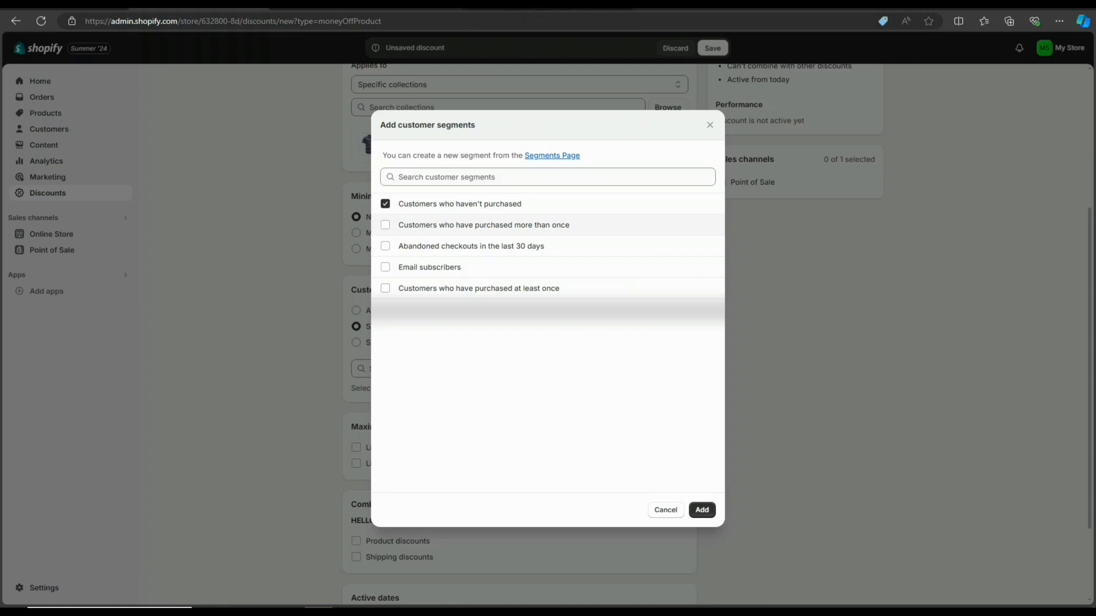
click(701, 510)
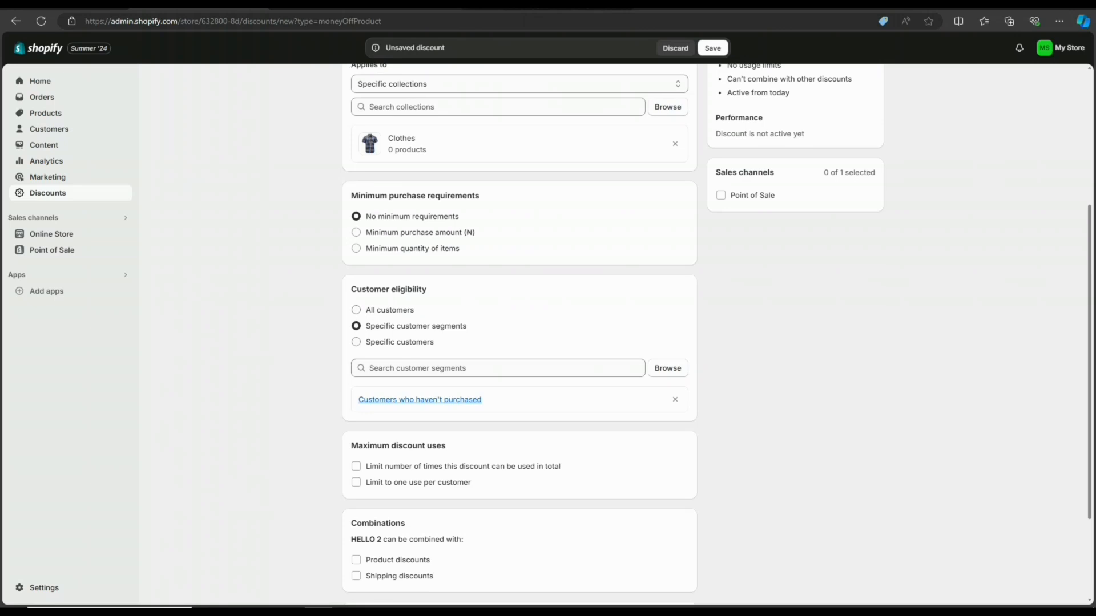
Step: Limit the discount to 2 uses in total
scroll(down, 3)
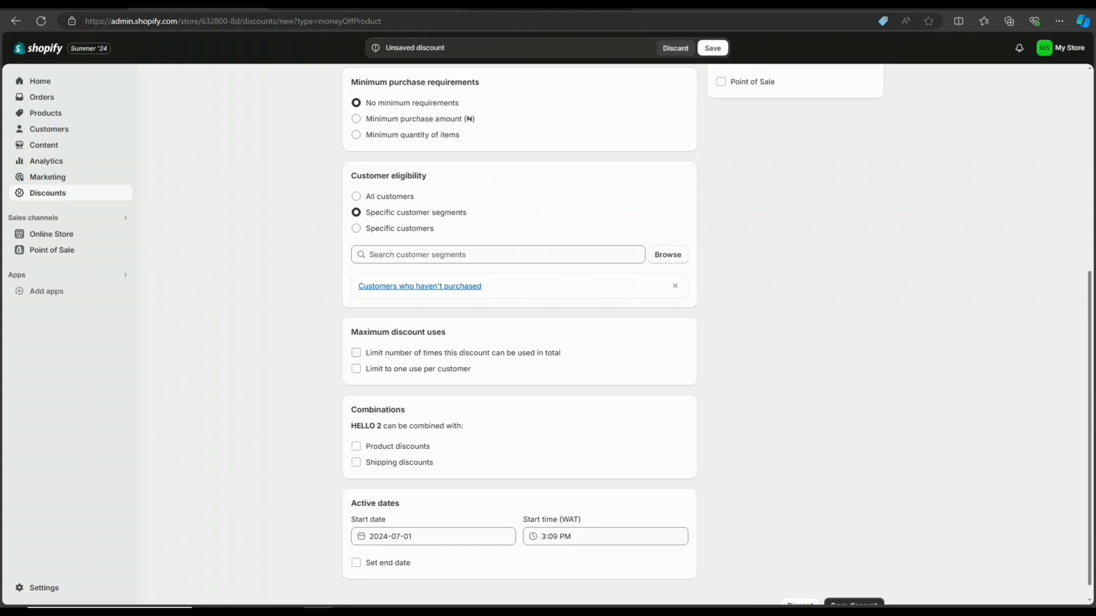
click(356, 353)
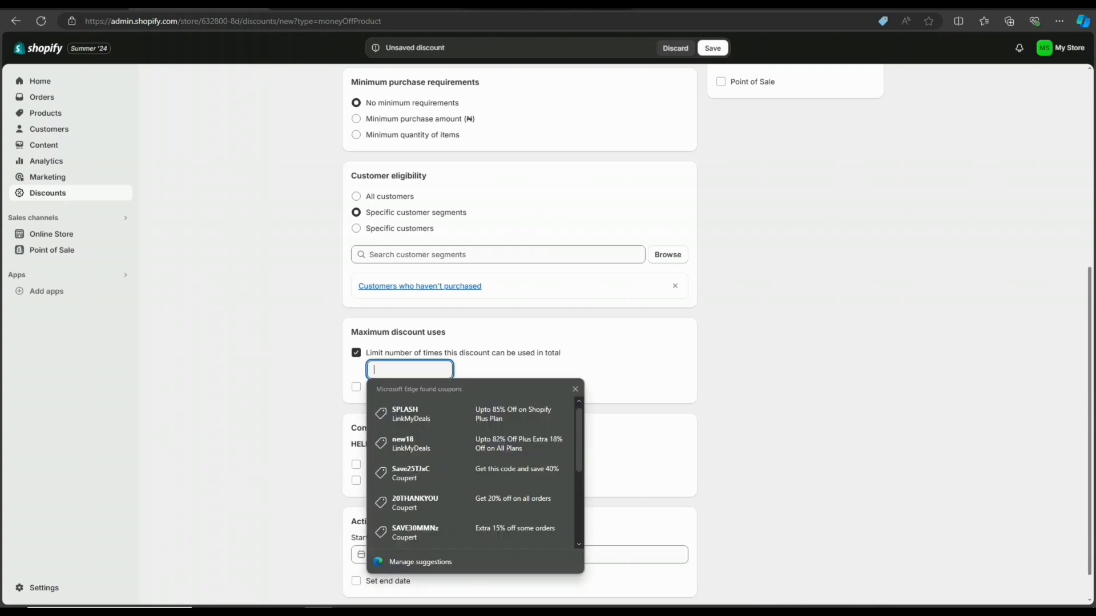
text(2)
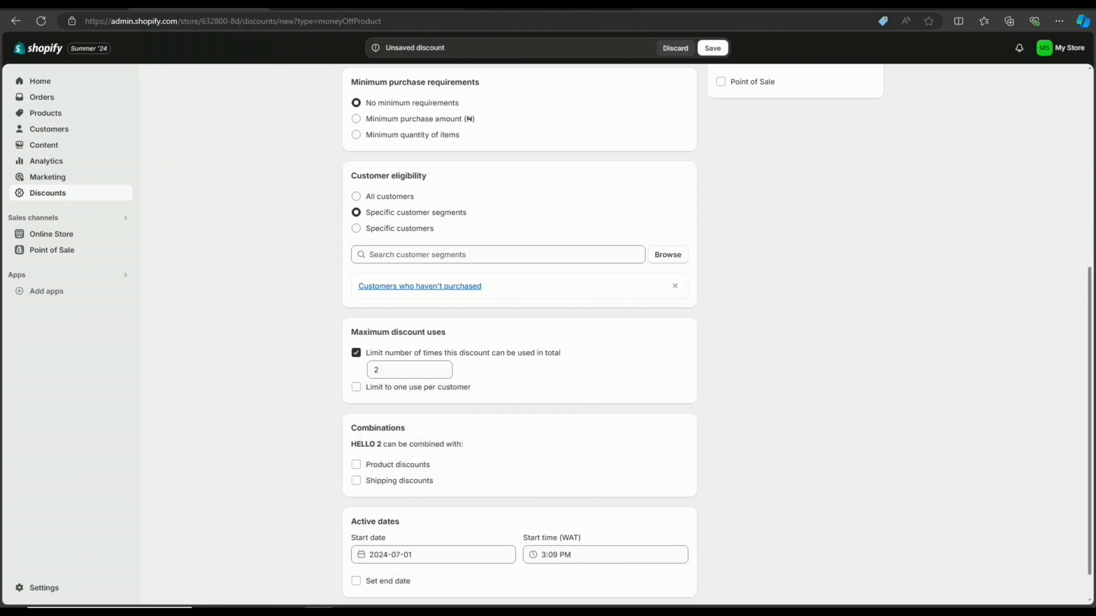
Step: Allow combining with product discounts, leaving shipping discounts off
scroll(down, 3)
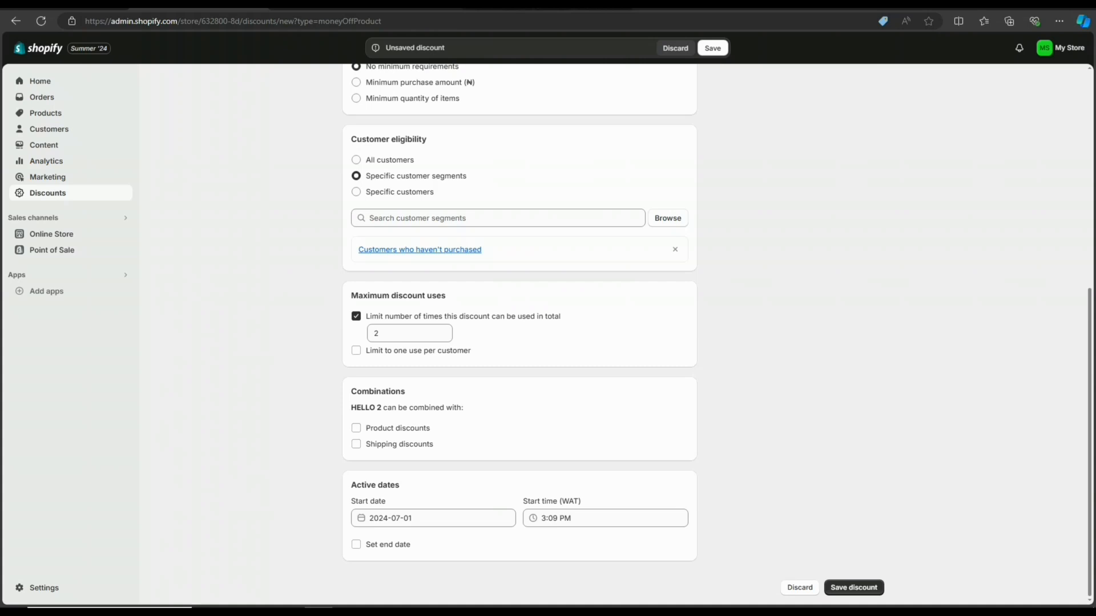
click(356, 428)
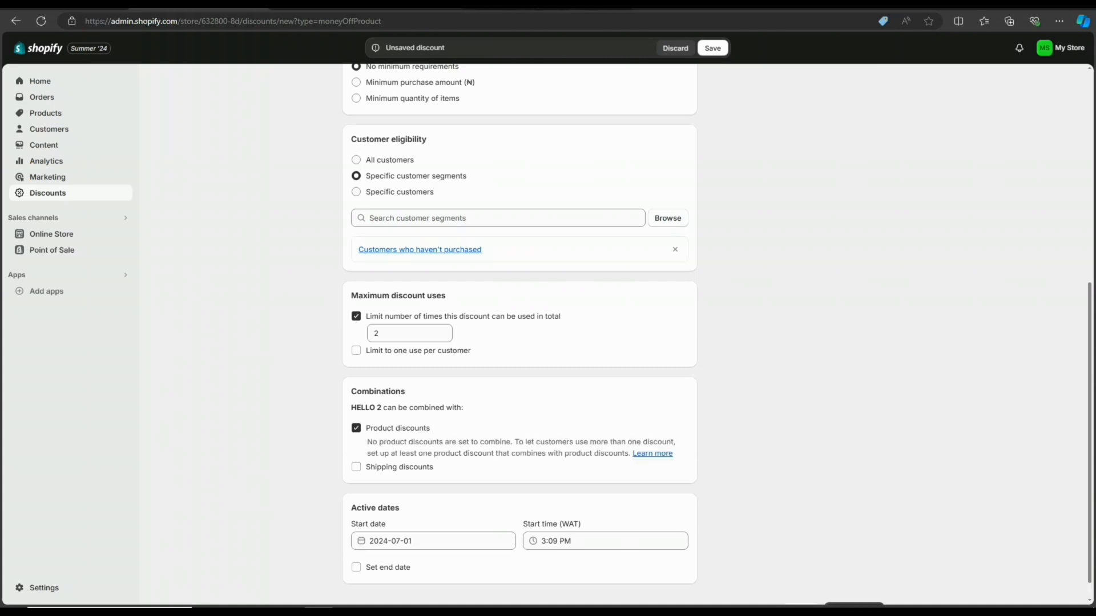
click(357, 467)
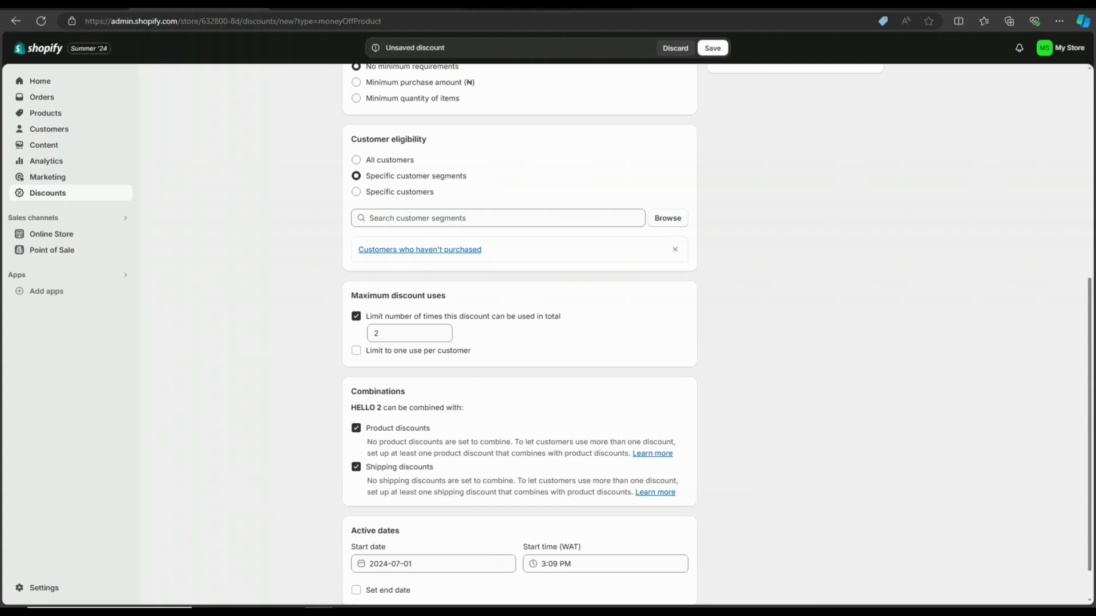
click(356, 467)
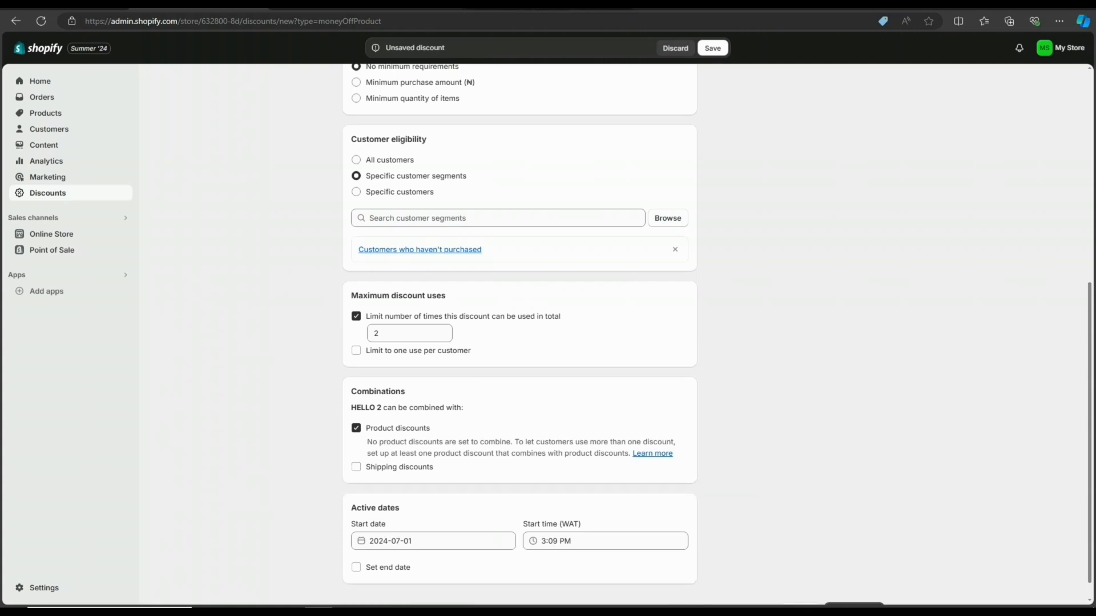
click(433, 541)
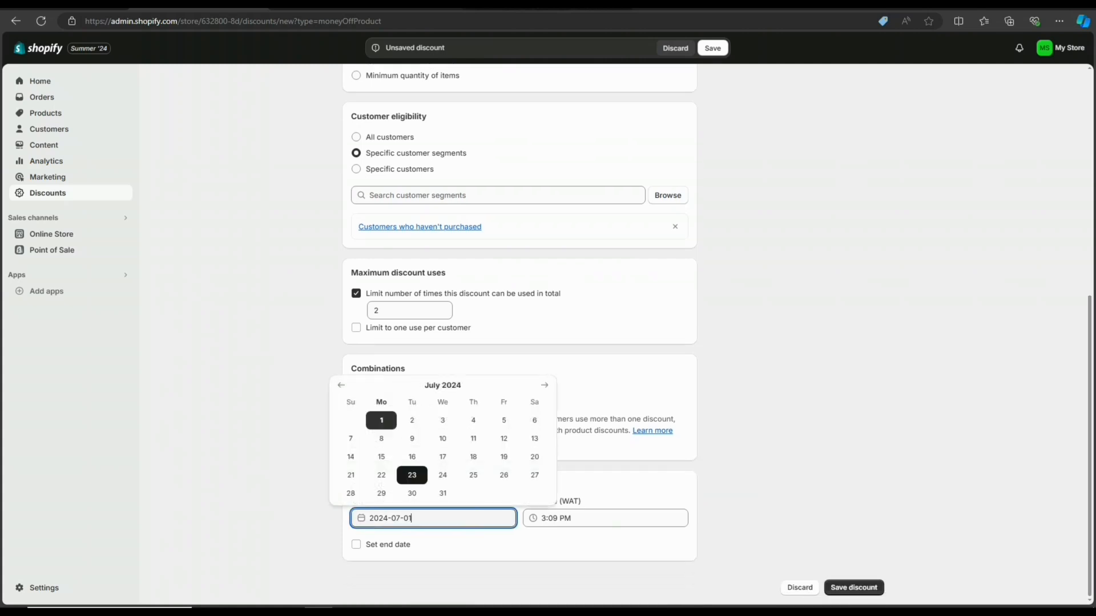
Step: Turn on an end date and save the HELLO 2 discount
click(356, 544)
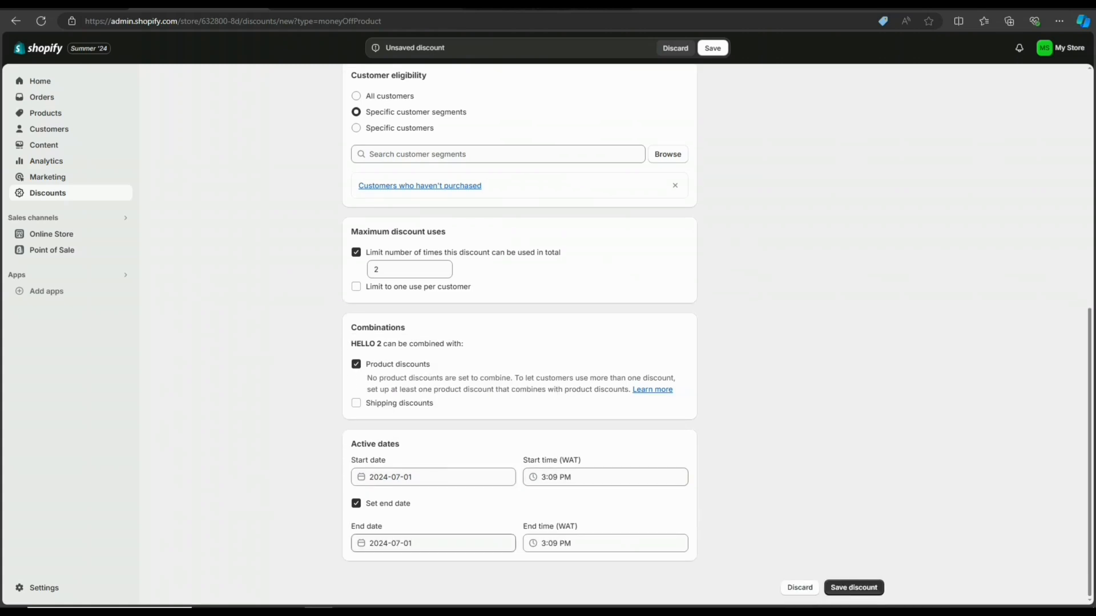
click(712, 47)
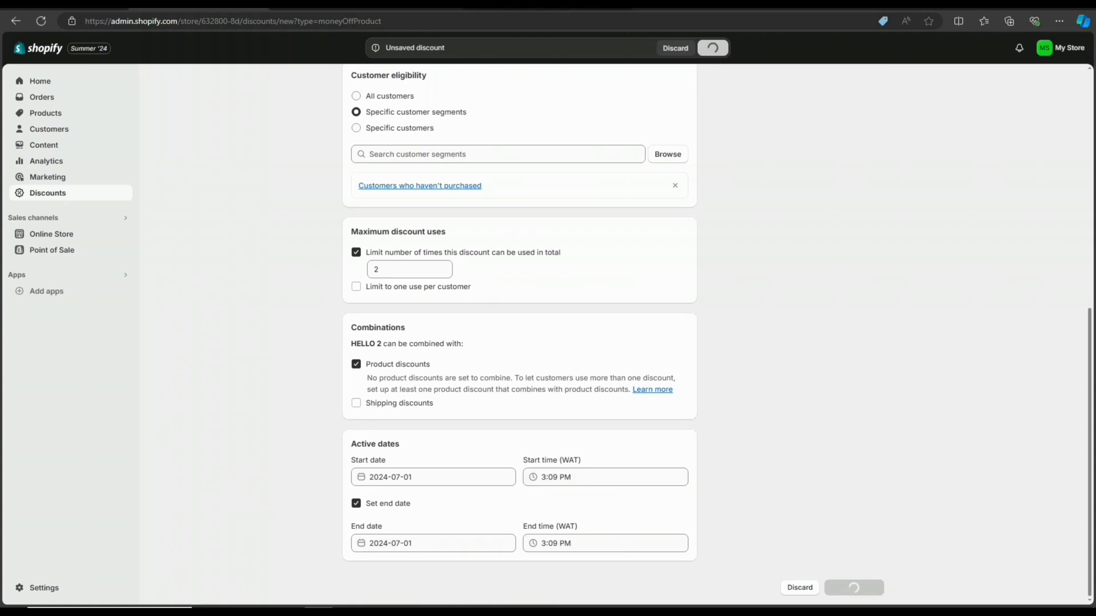
click(853, 588)
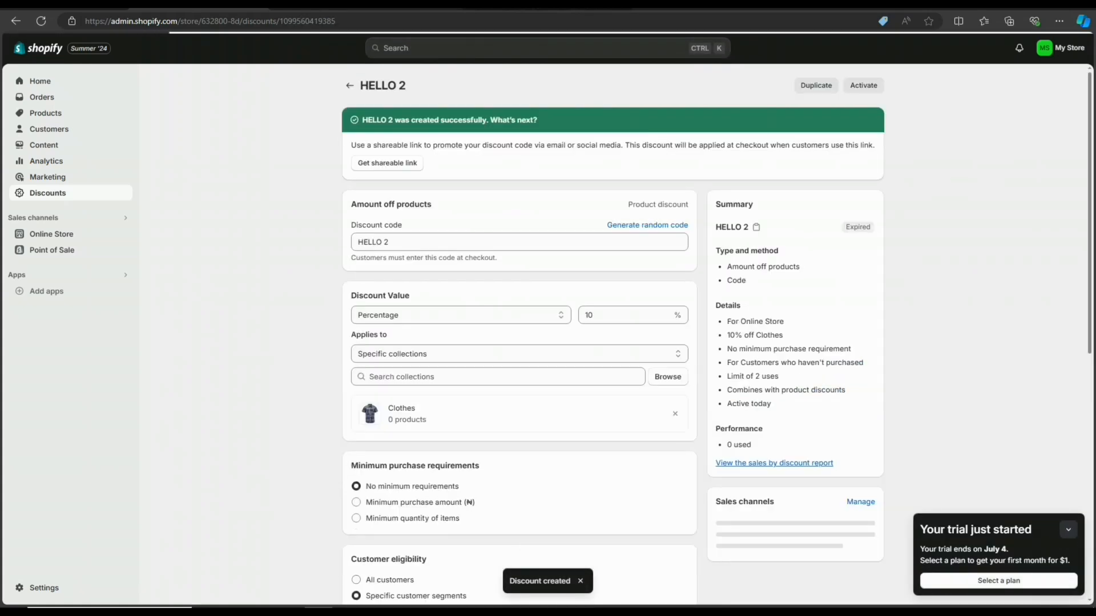
Step: Dismiss the trial notice and tick Point of Sale under Sales channels
click(1067, 529)
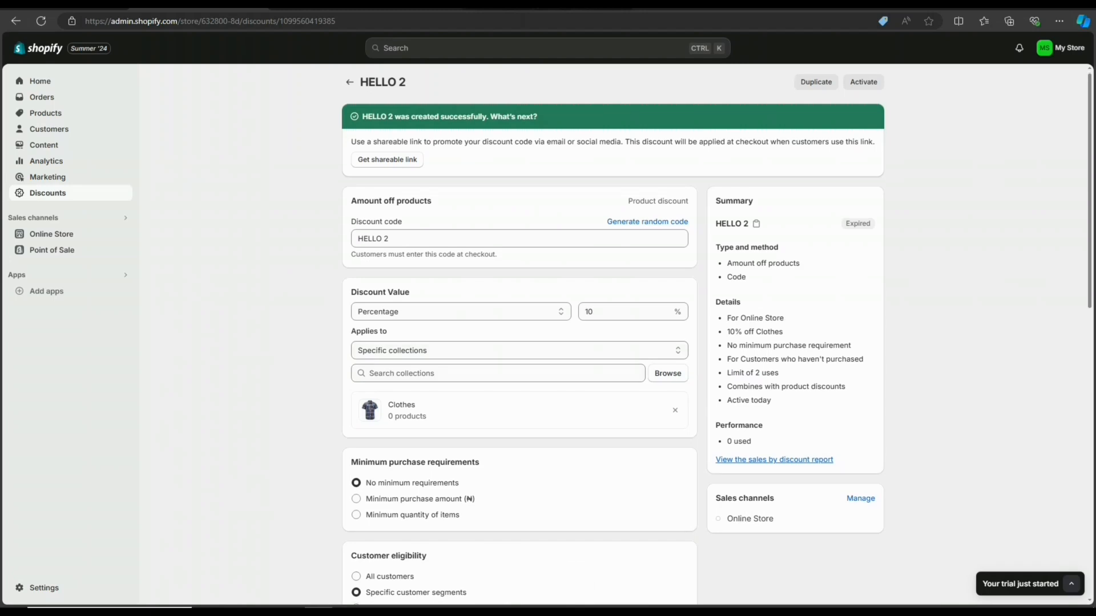
scroll(down, 3)
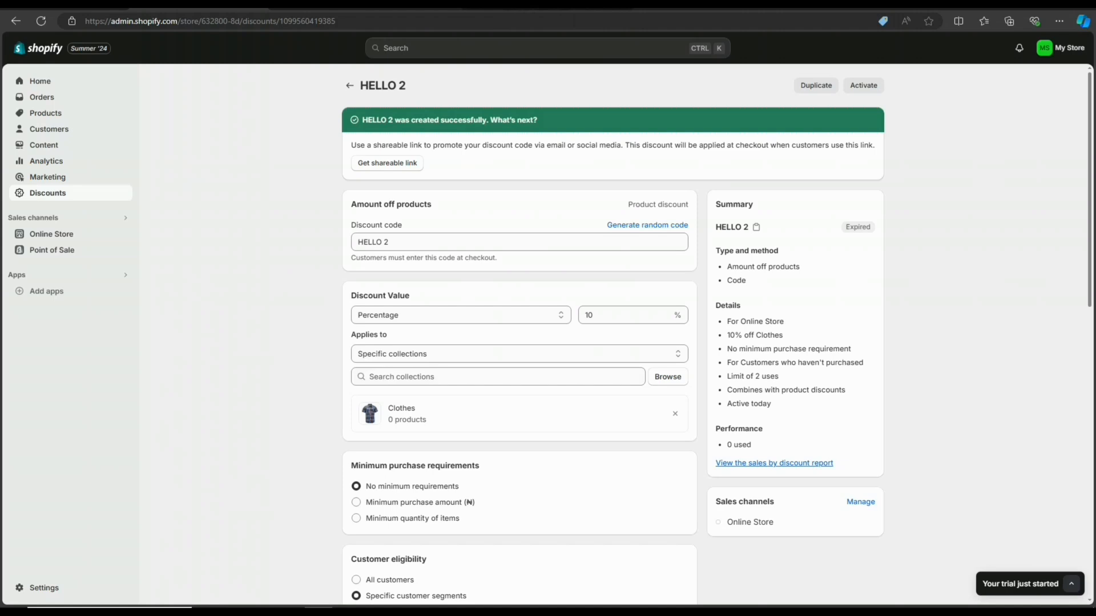
click(860, 501)
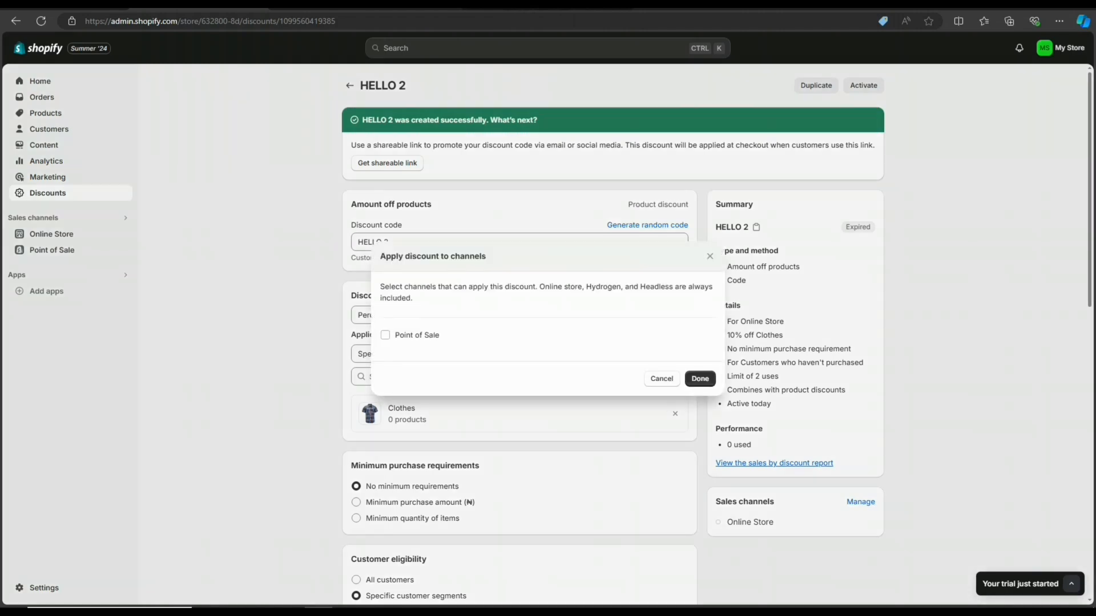
click(385, 335)
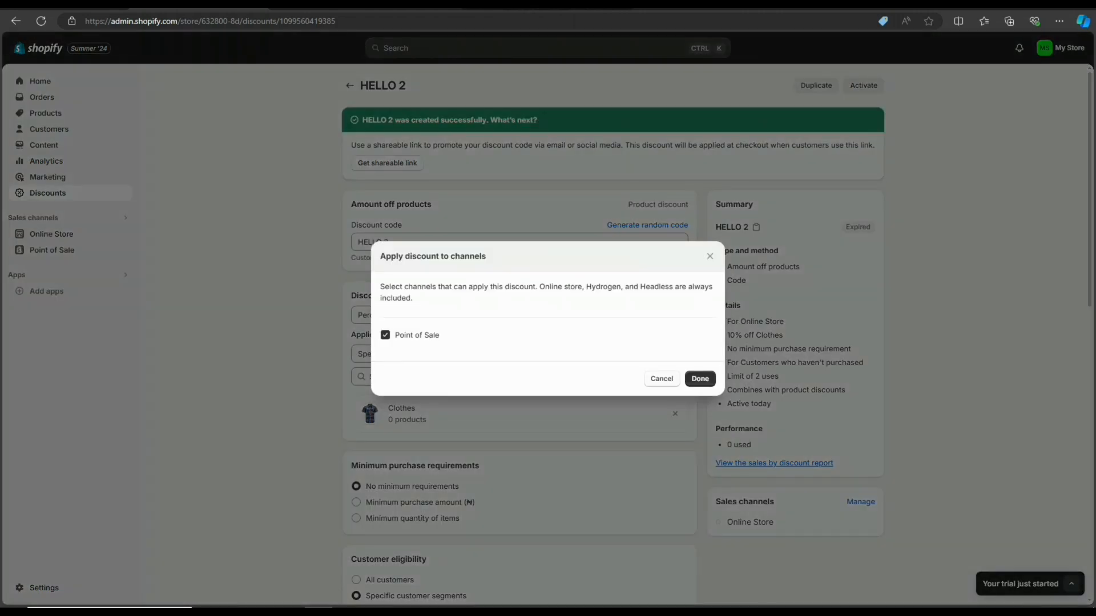